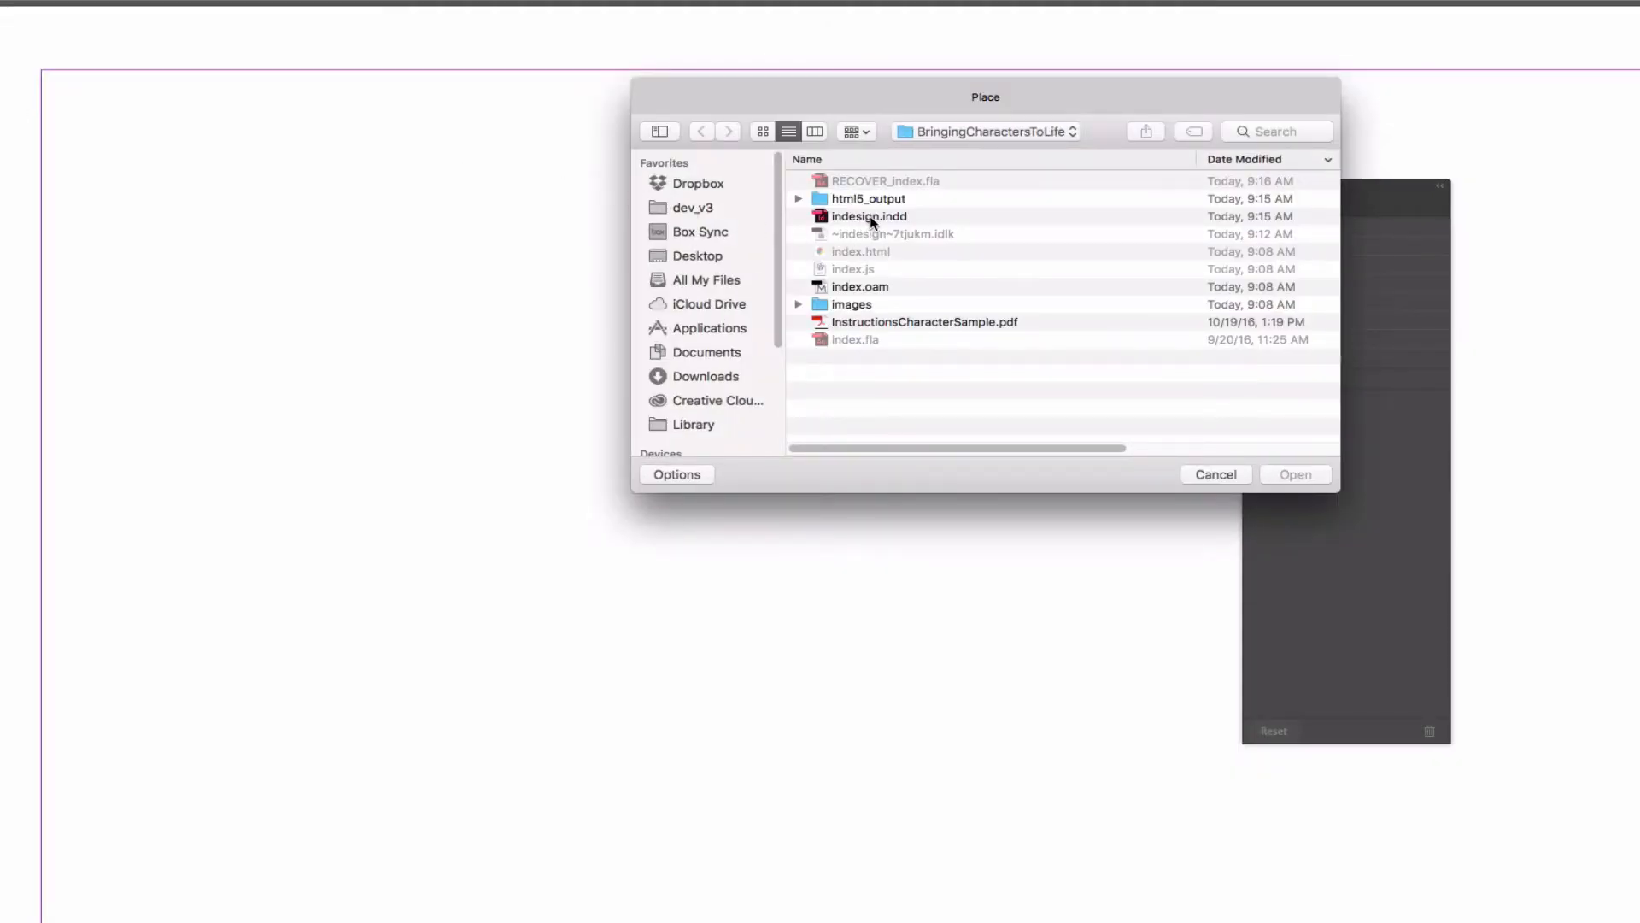
Place the index.oam Animate file from the BringingCharactersToLife folder onto the page.
left_click(858, 287)
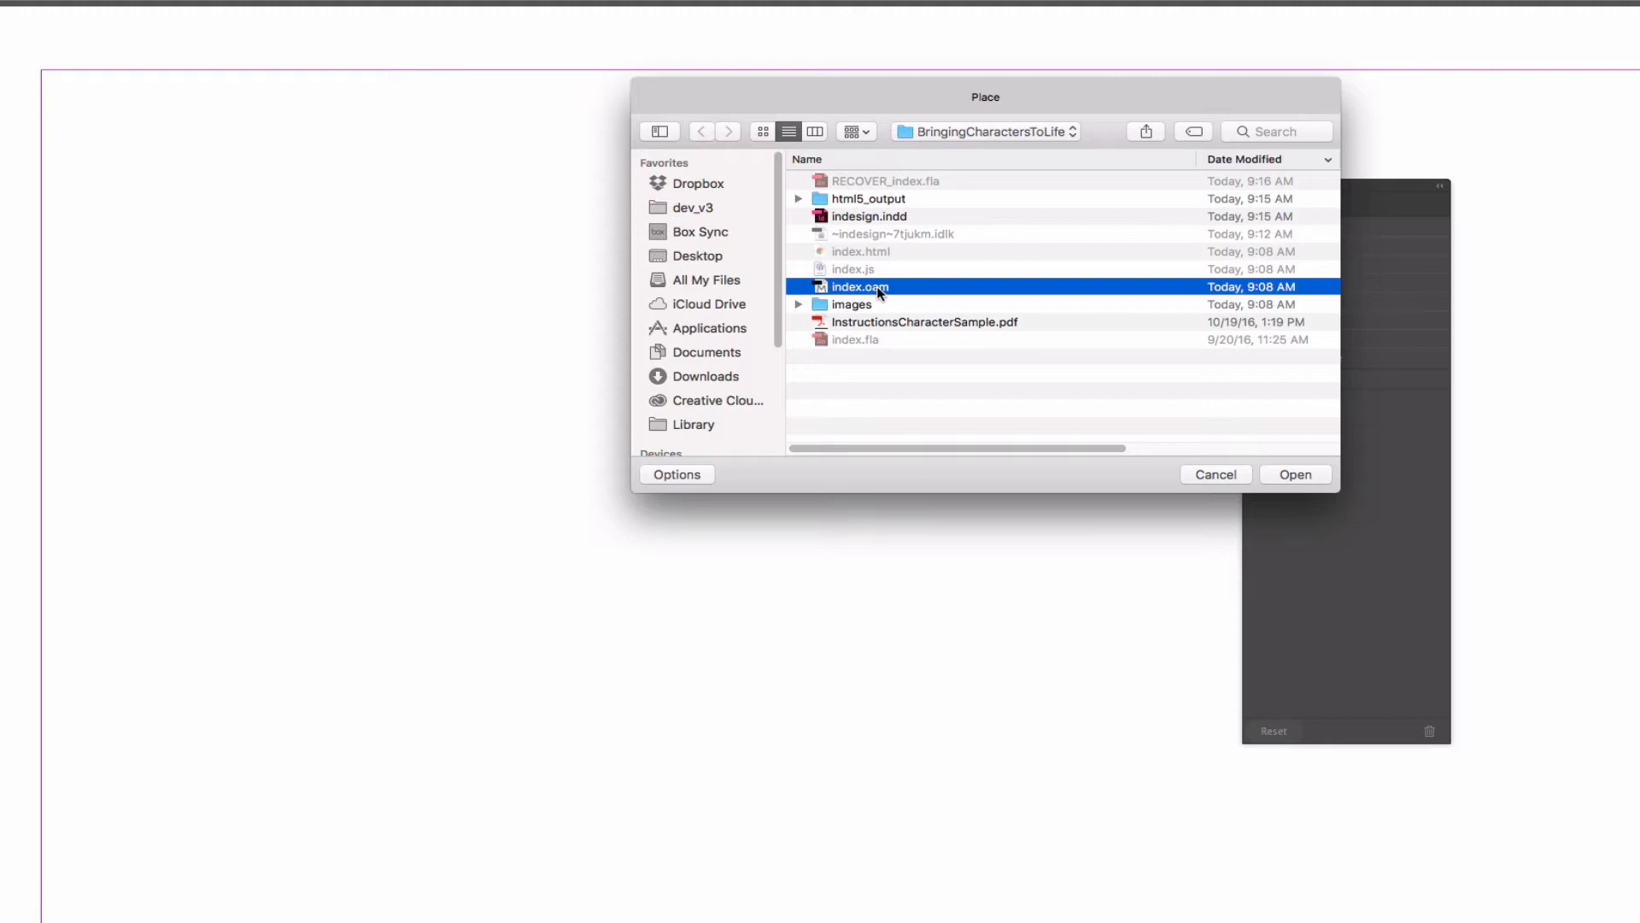
left_click(1293, 473)
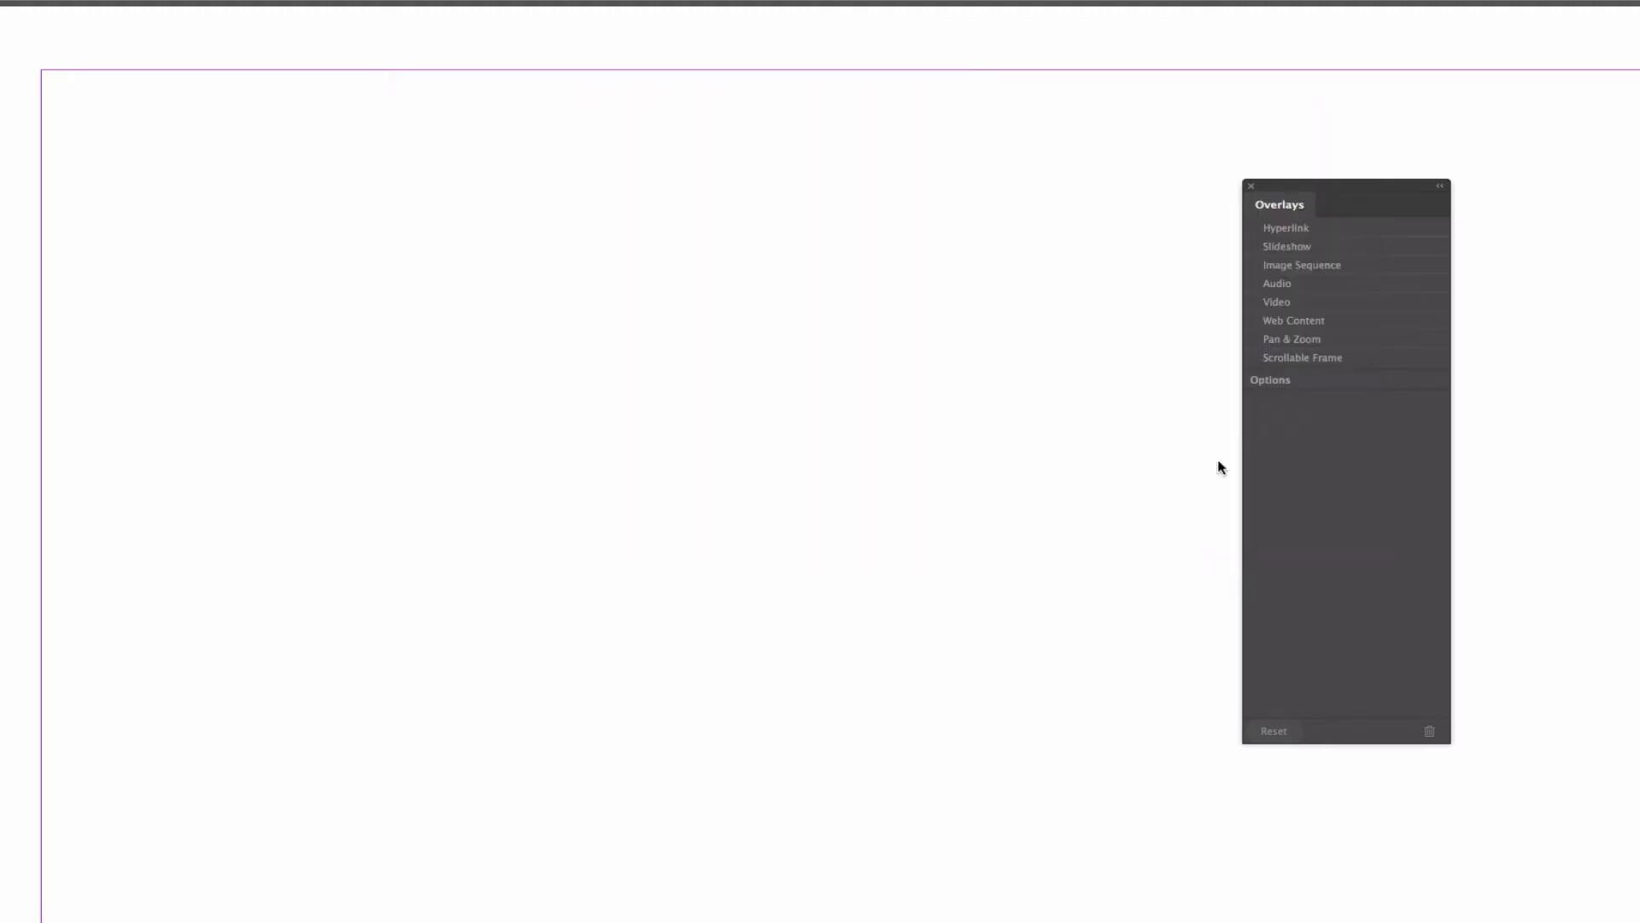
left_click(1294, 320)
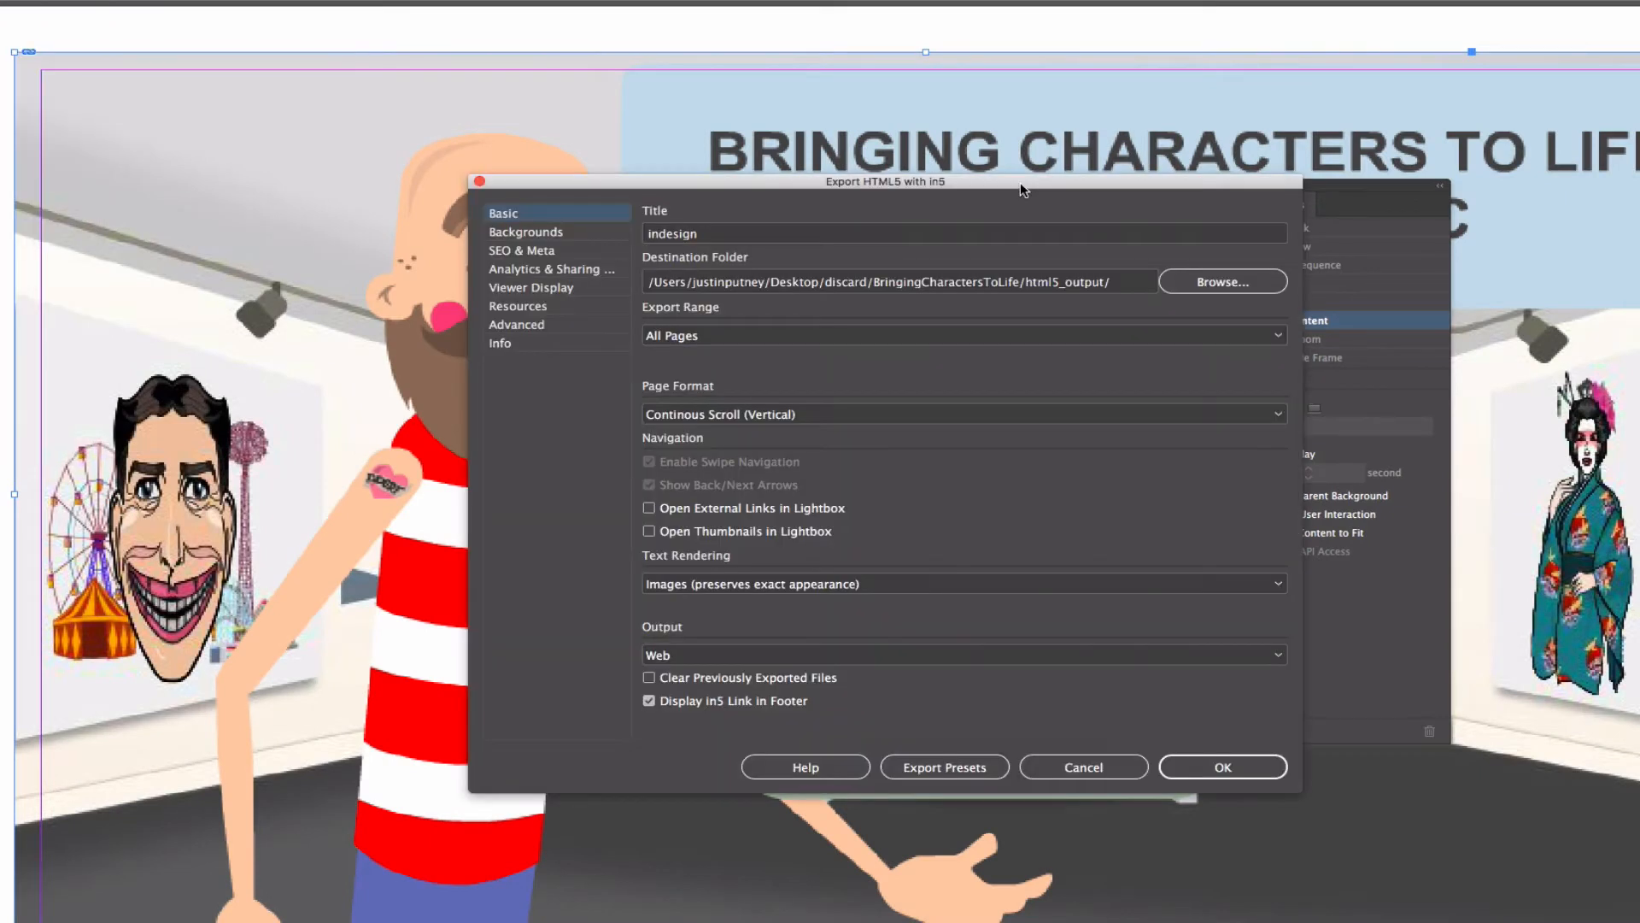
mouse_move(854, 646)
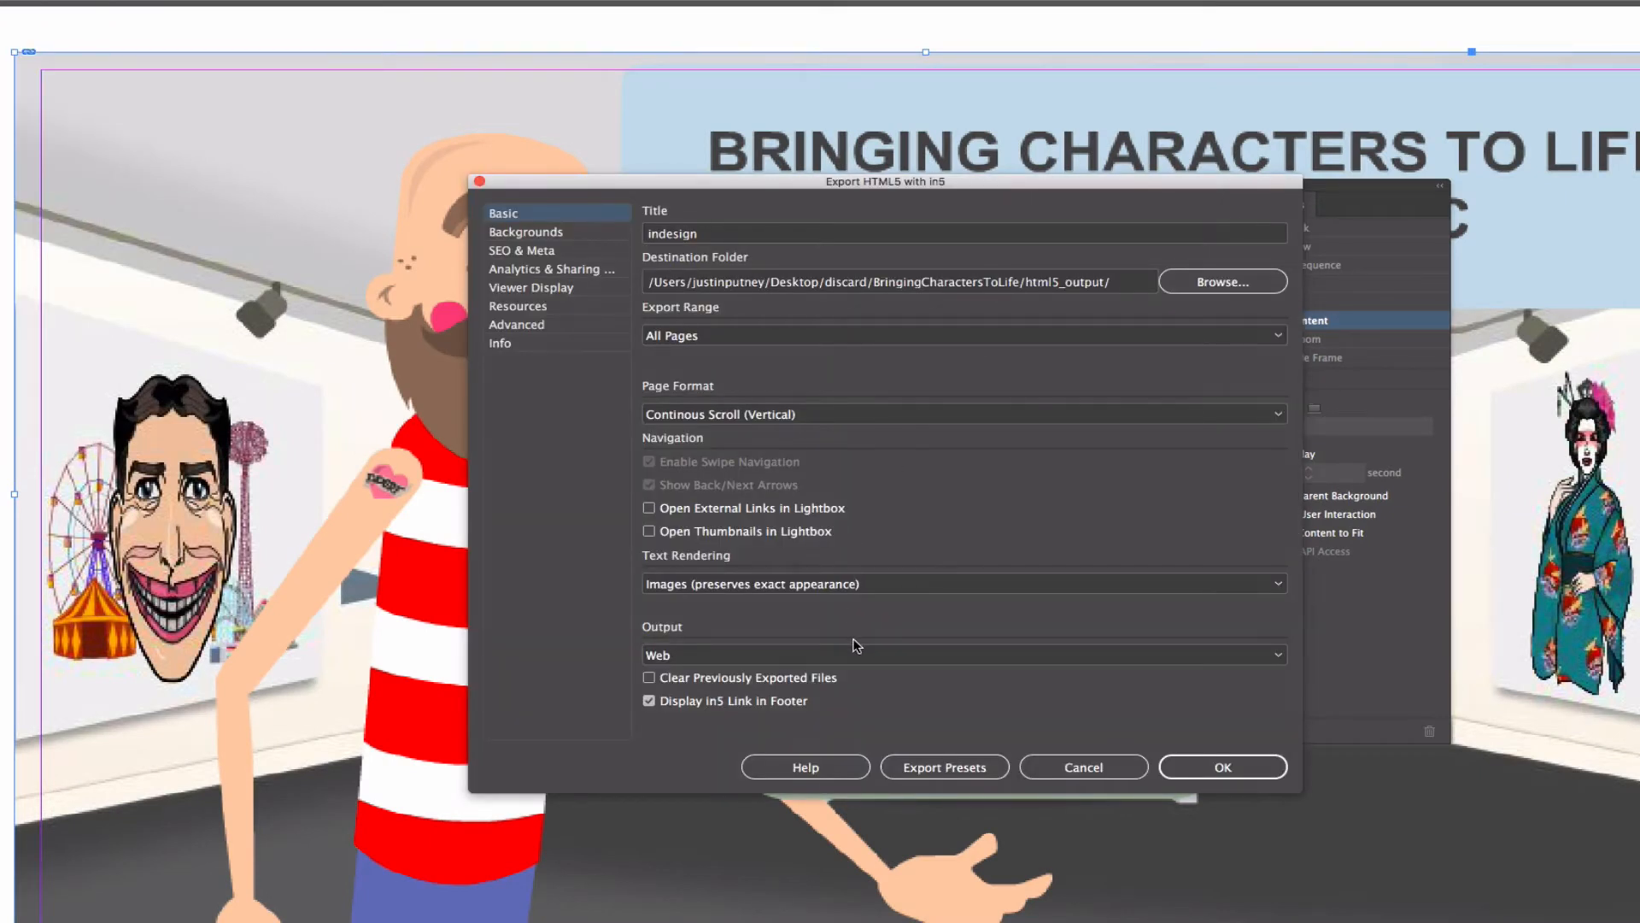
mouse_move(1222, 765)
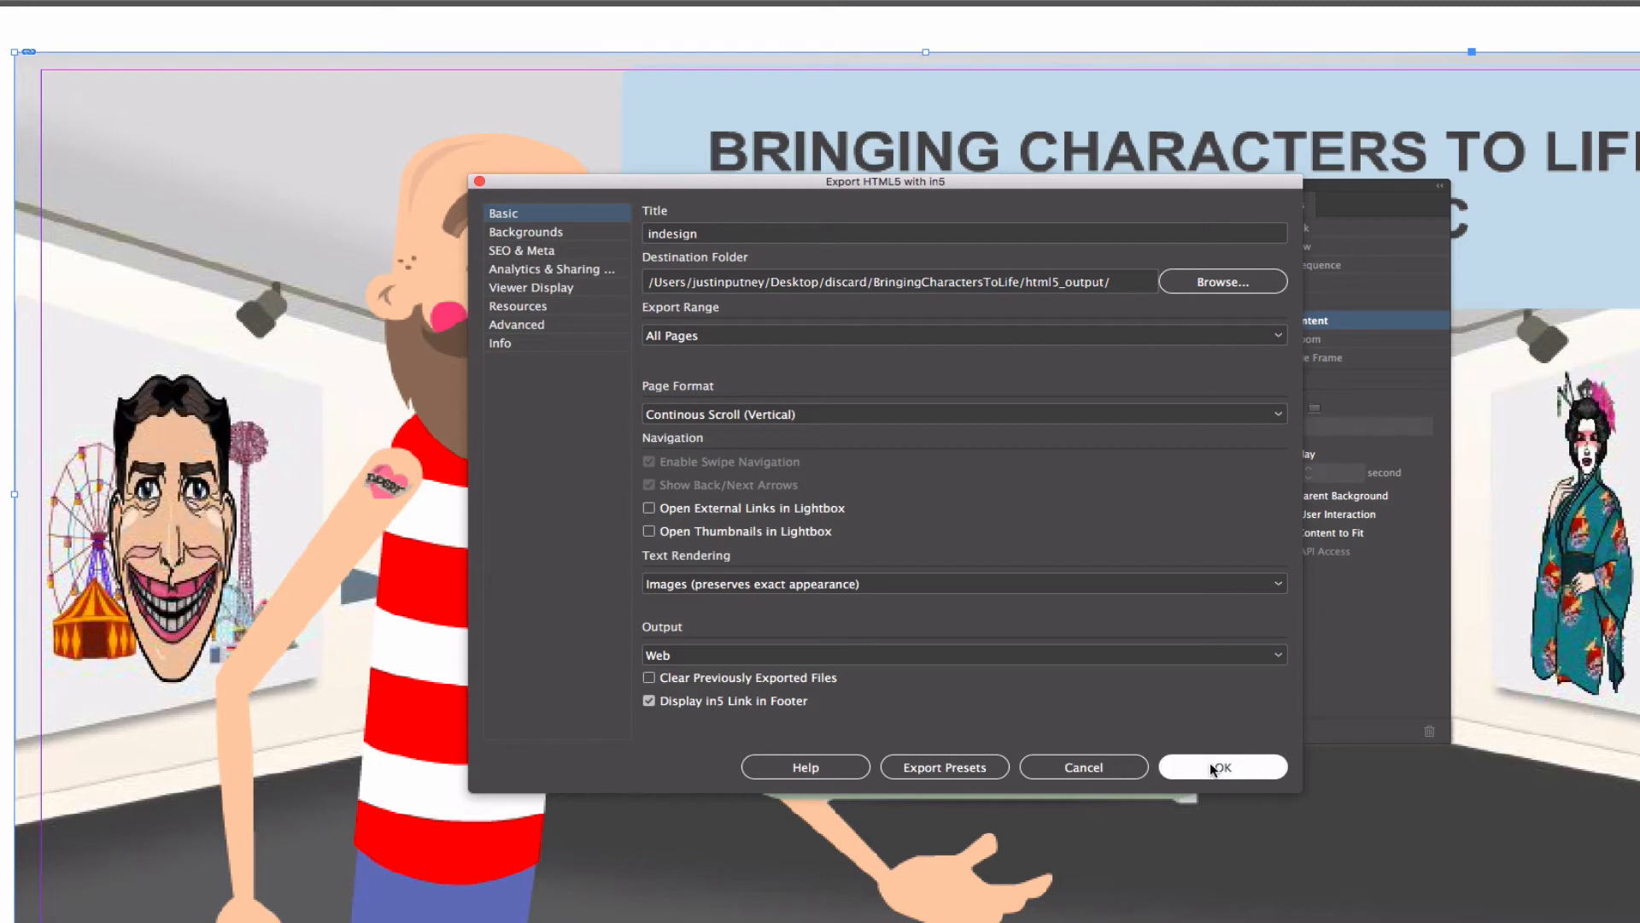
Confirm the in5 export with Basic settings and Web output to html5_output.
left_click(1222, 768)
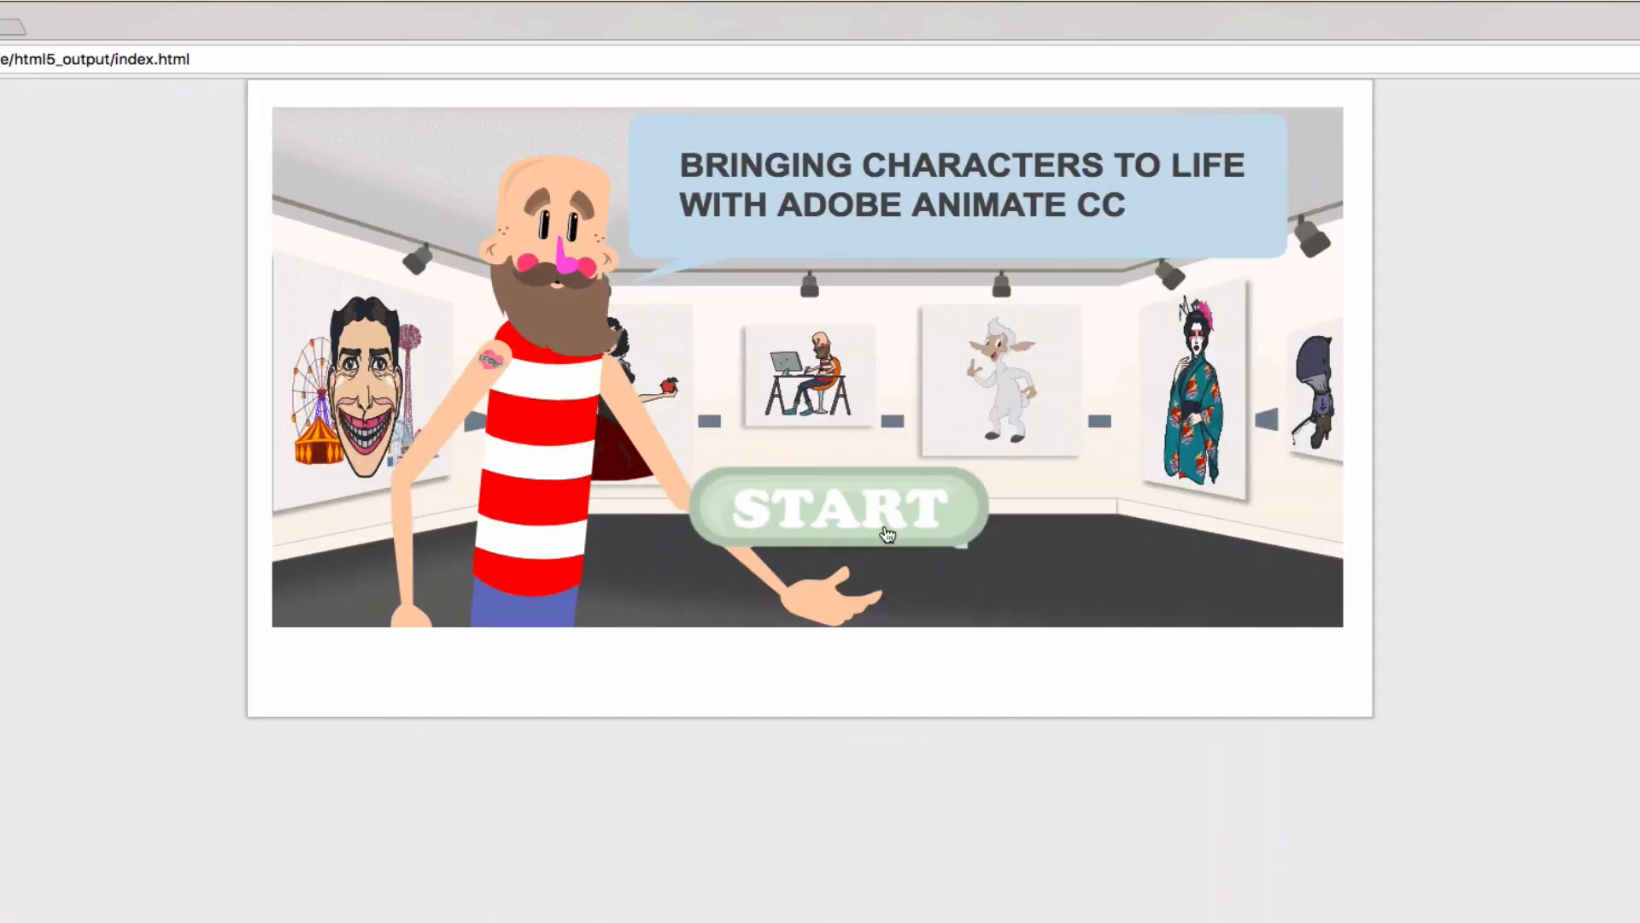
Start the exported gallery and continue past the intro sign to the Serious Peter artwork.
left_click(837, 511)
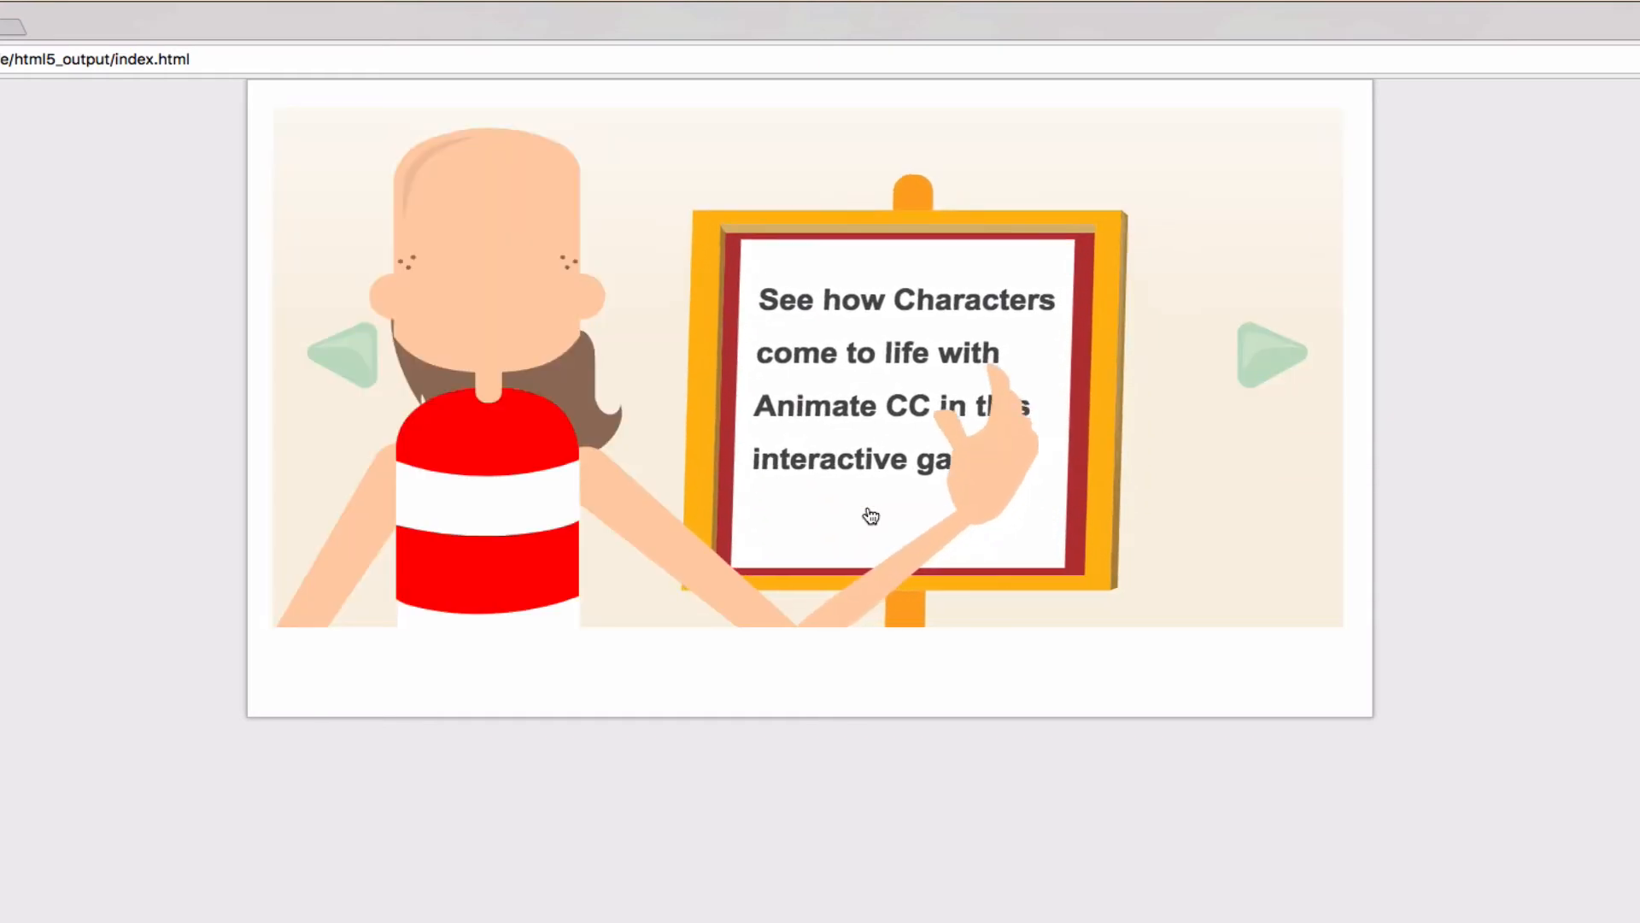
left_click(1274, 352)
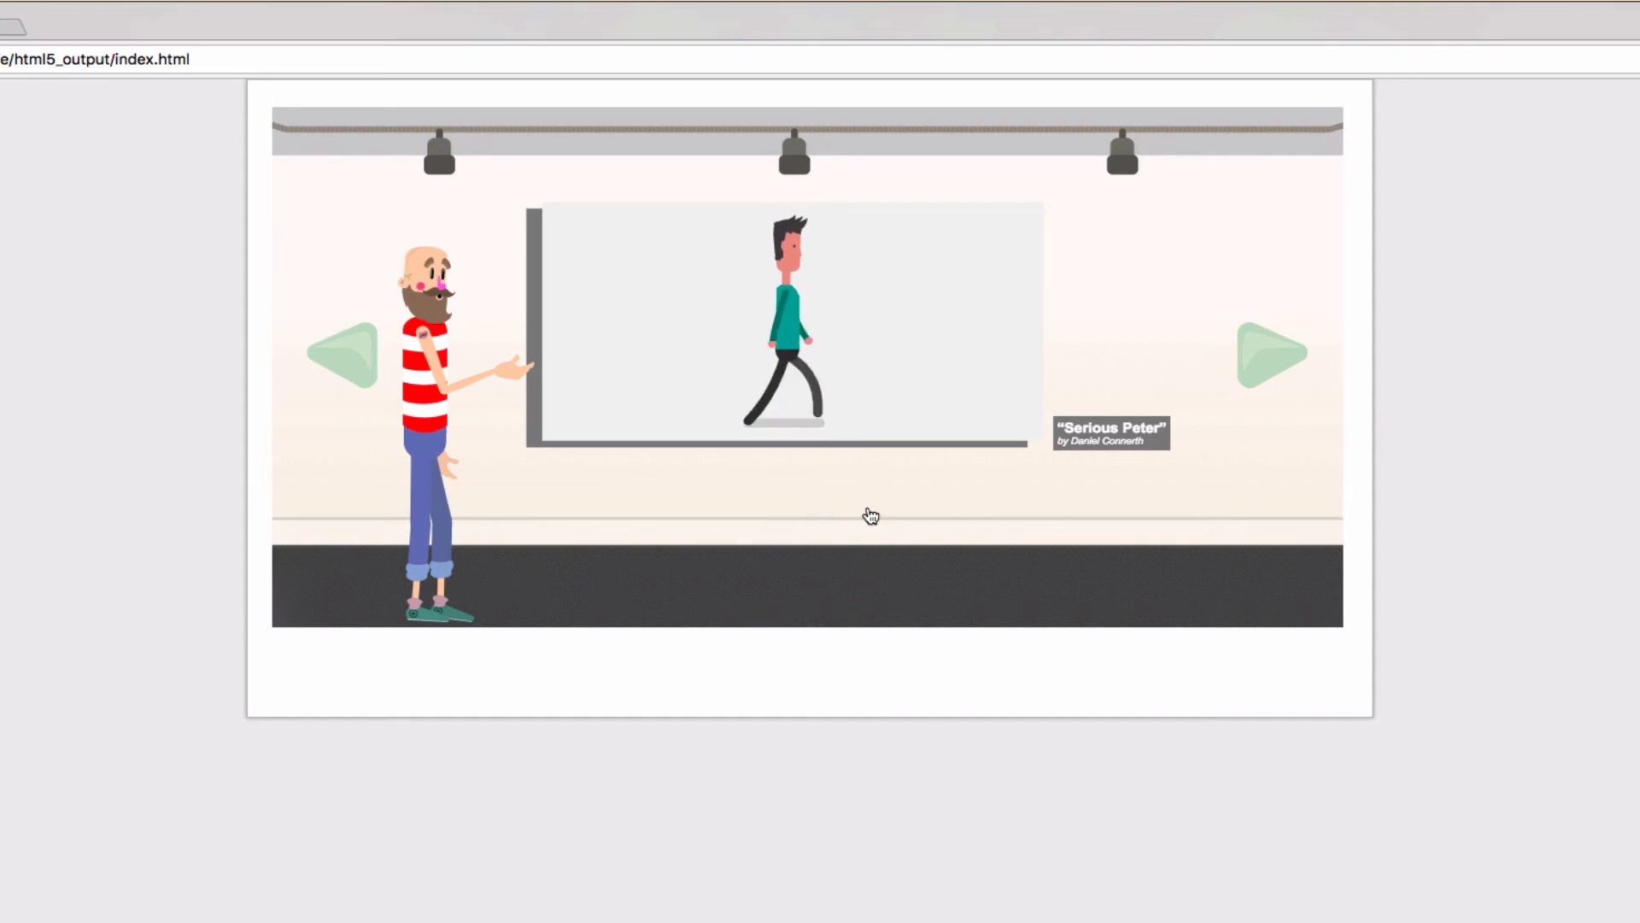
Advance three artworks, then briefly view and close the Owl artist's profile page.
left_click(1271, 352)
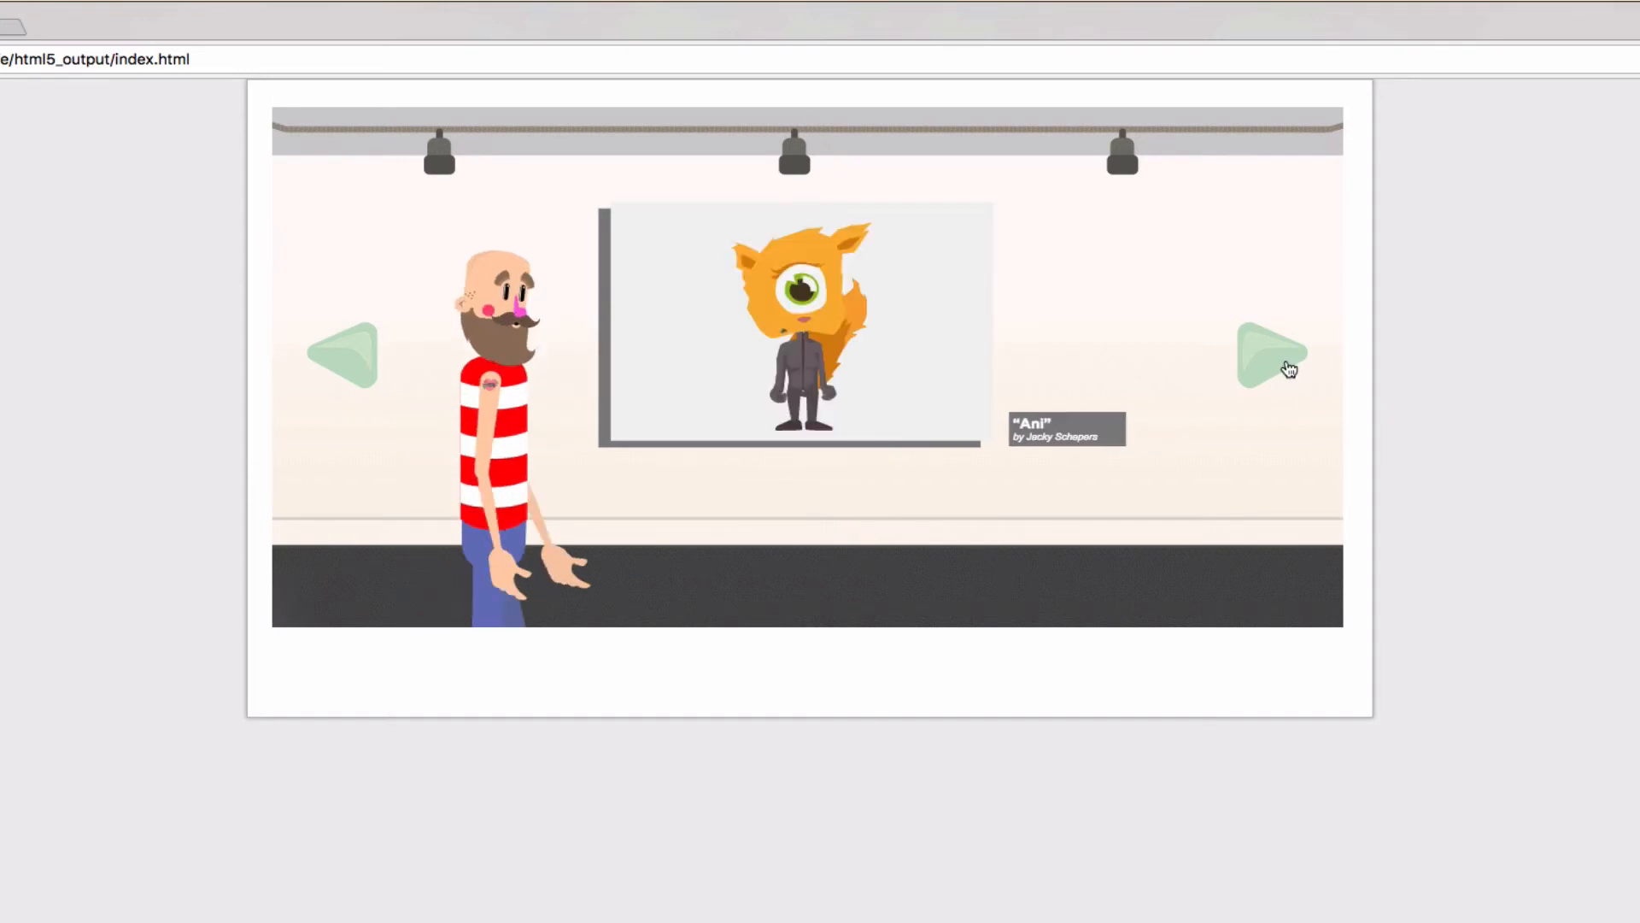
left_click(1267, 352)
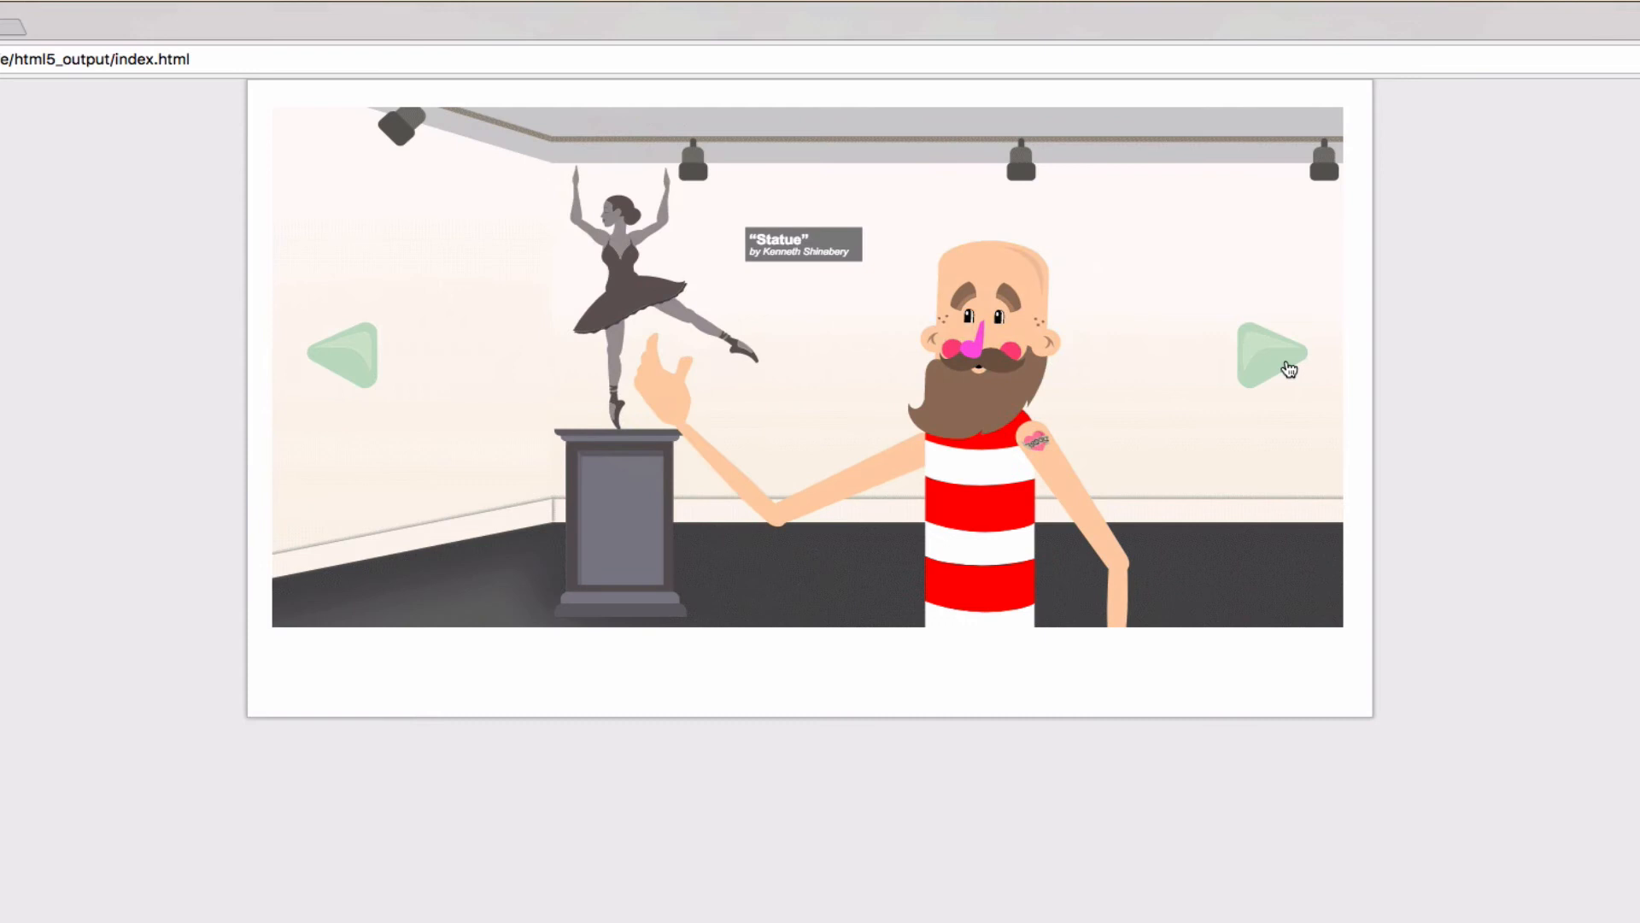
left_click(1272, 352)
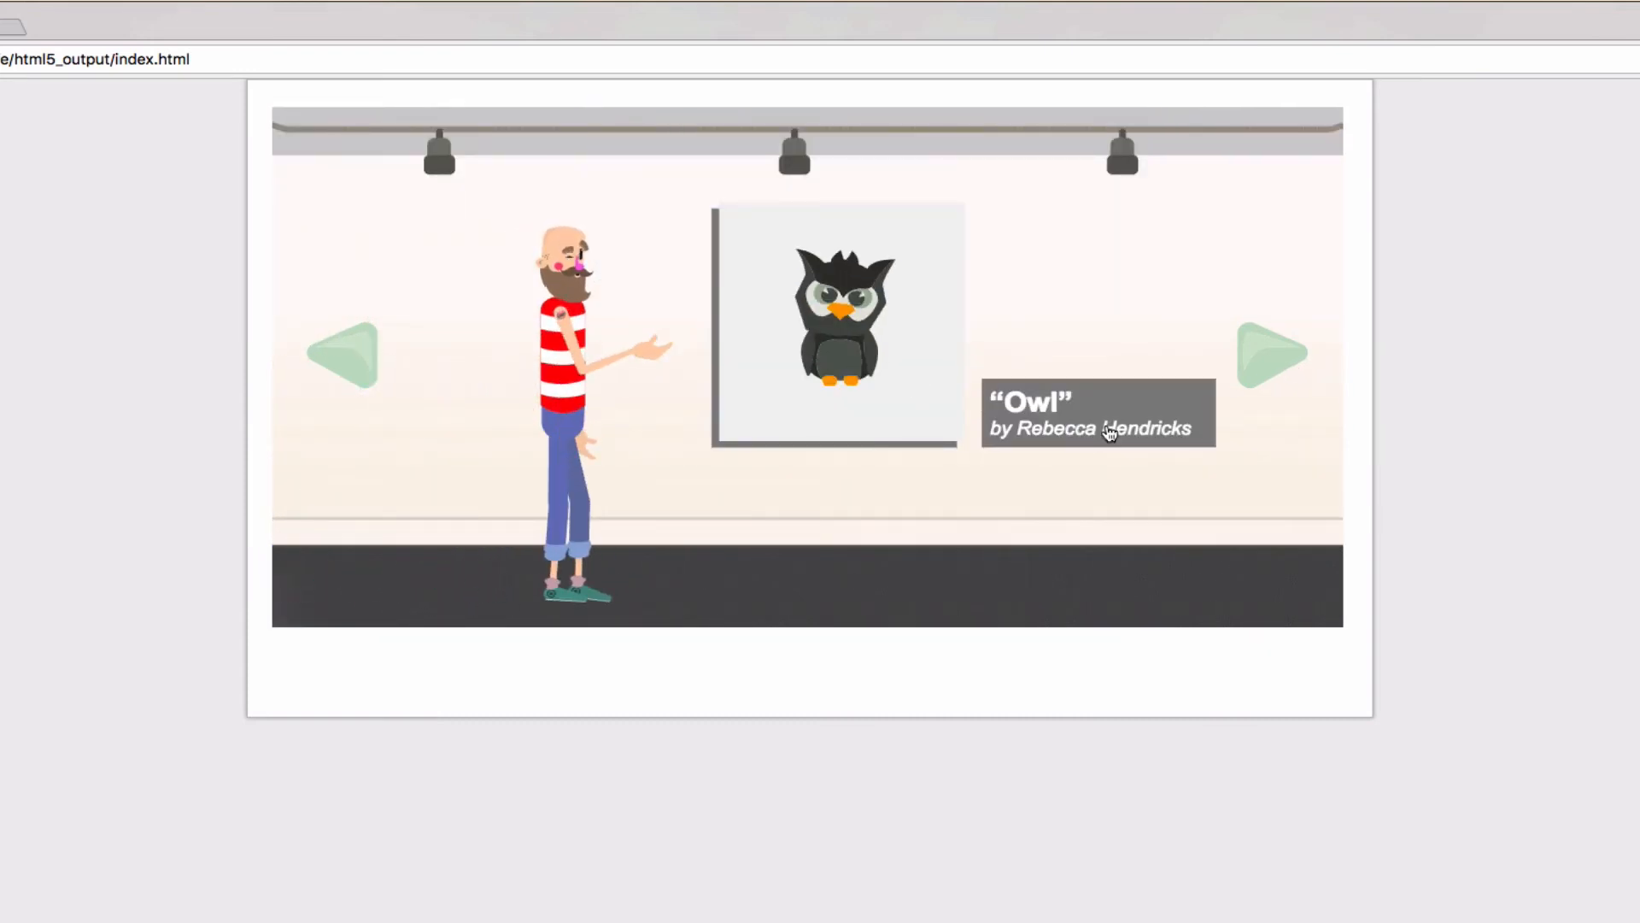
left_click(1099, 429)
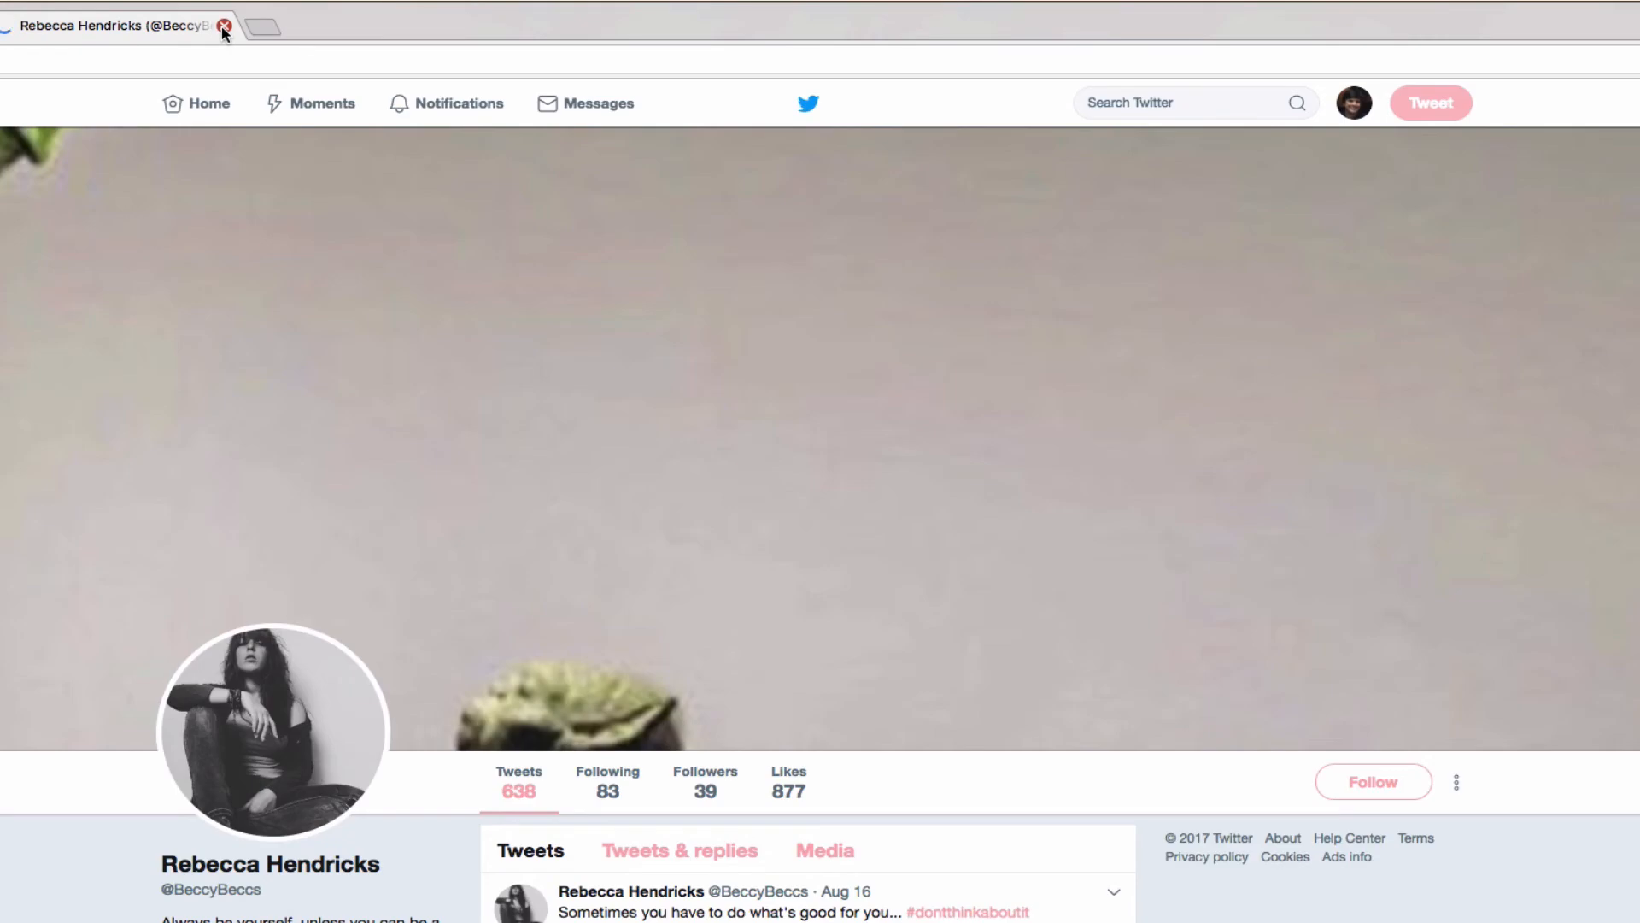
left_click(260, 25)
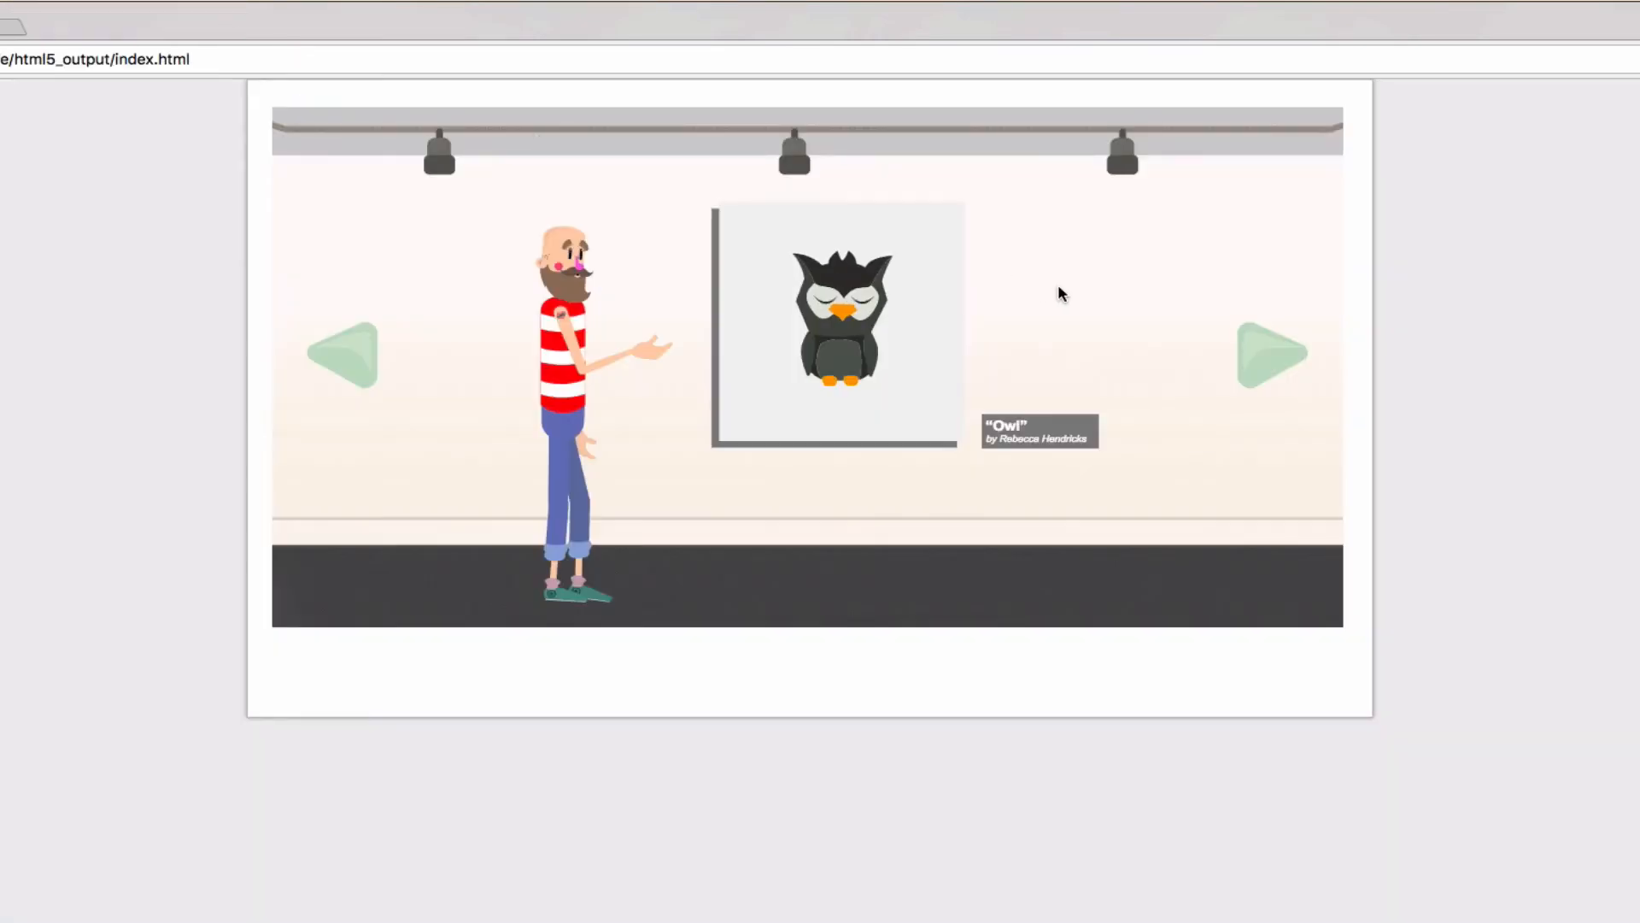
Continue through the next artworks to reach the hand-drawn Werewolf animation.
left_click(1271, 352)
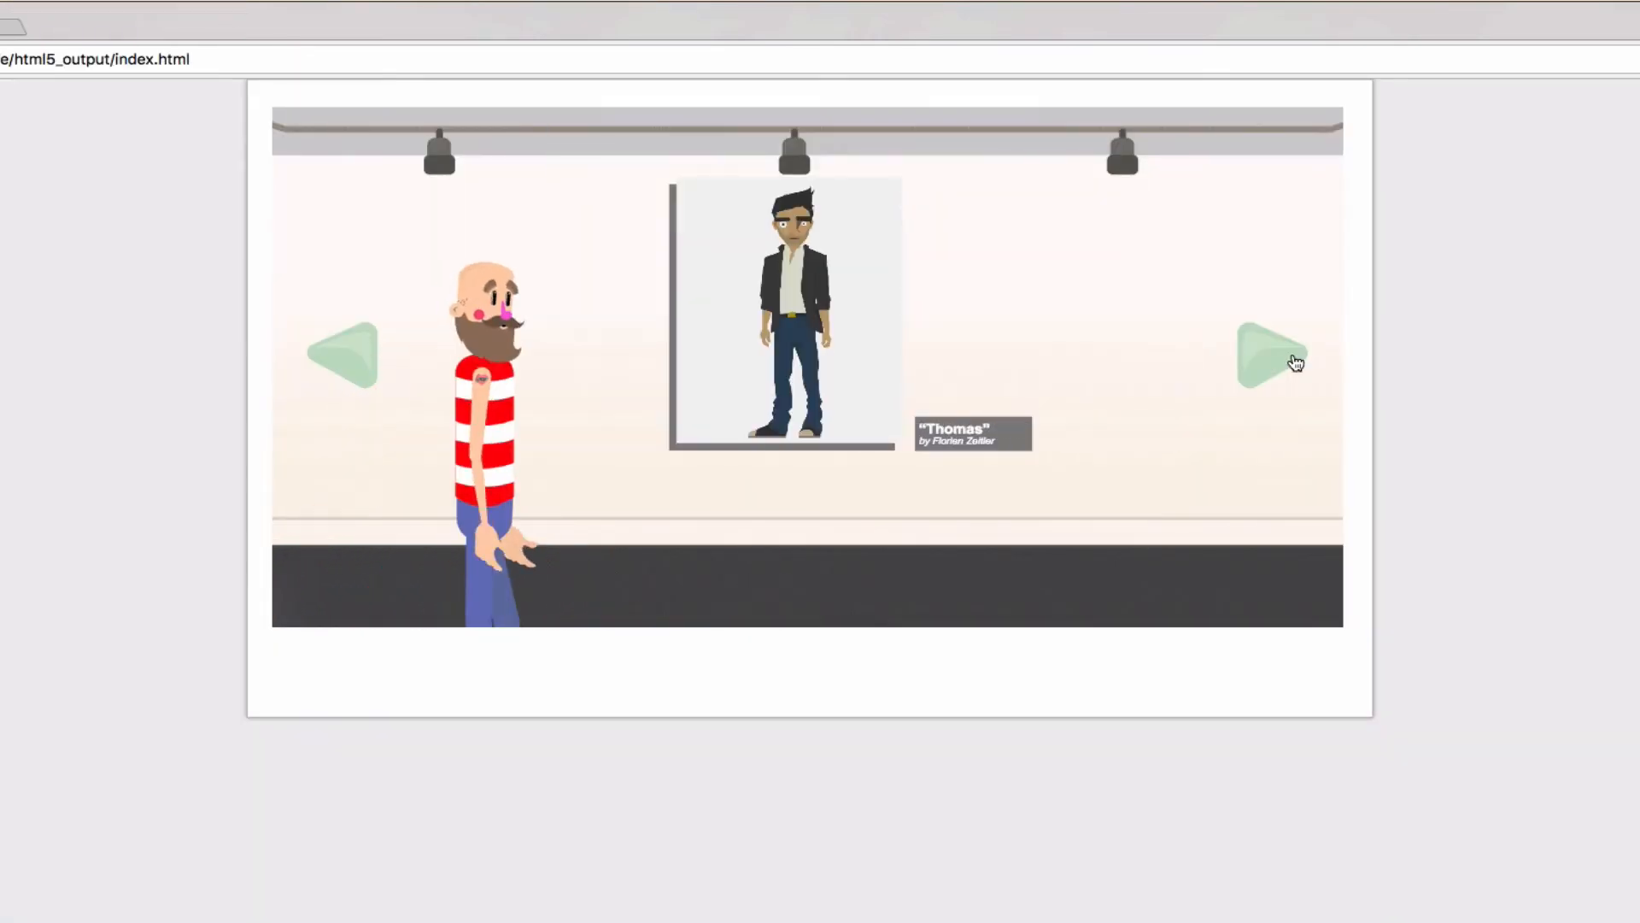
left_click(1276, 352)
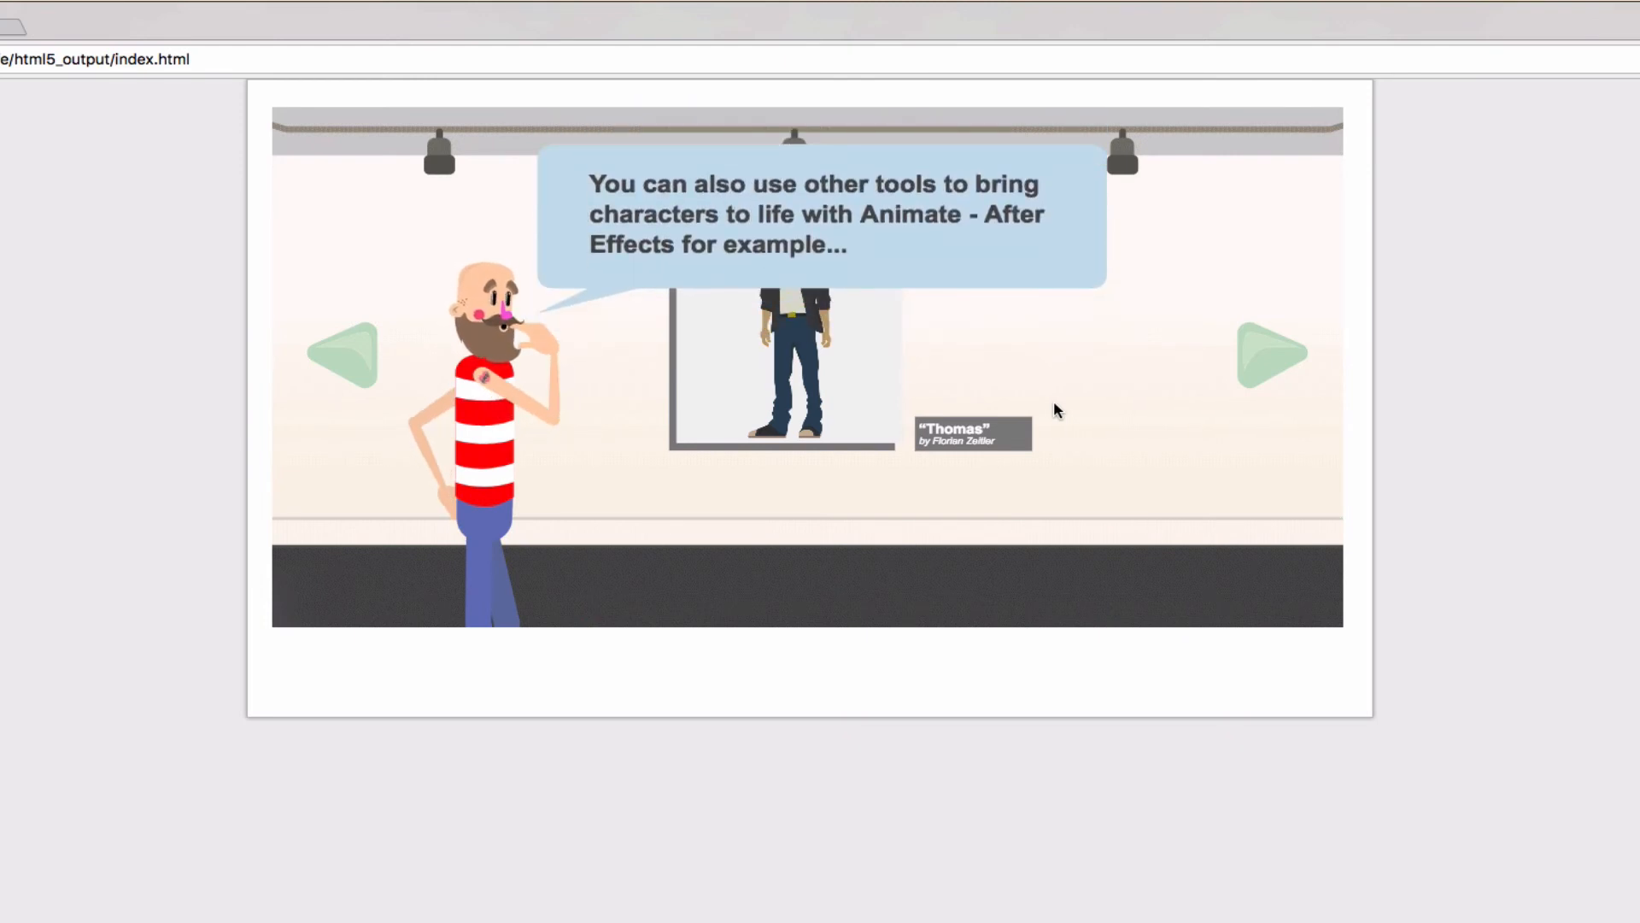
left_click(1274, 352)
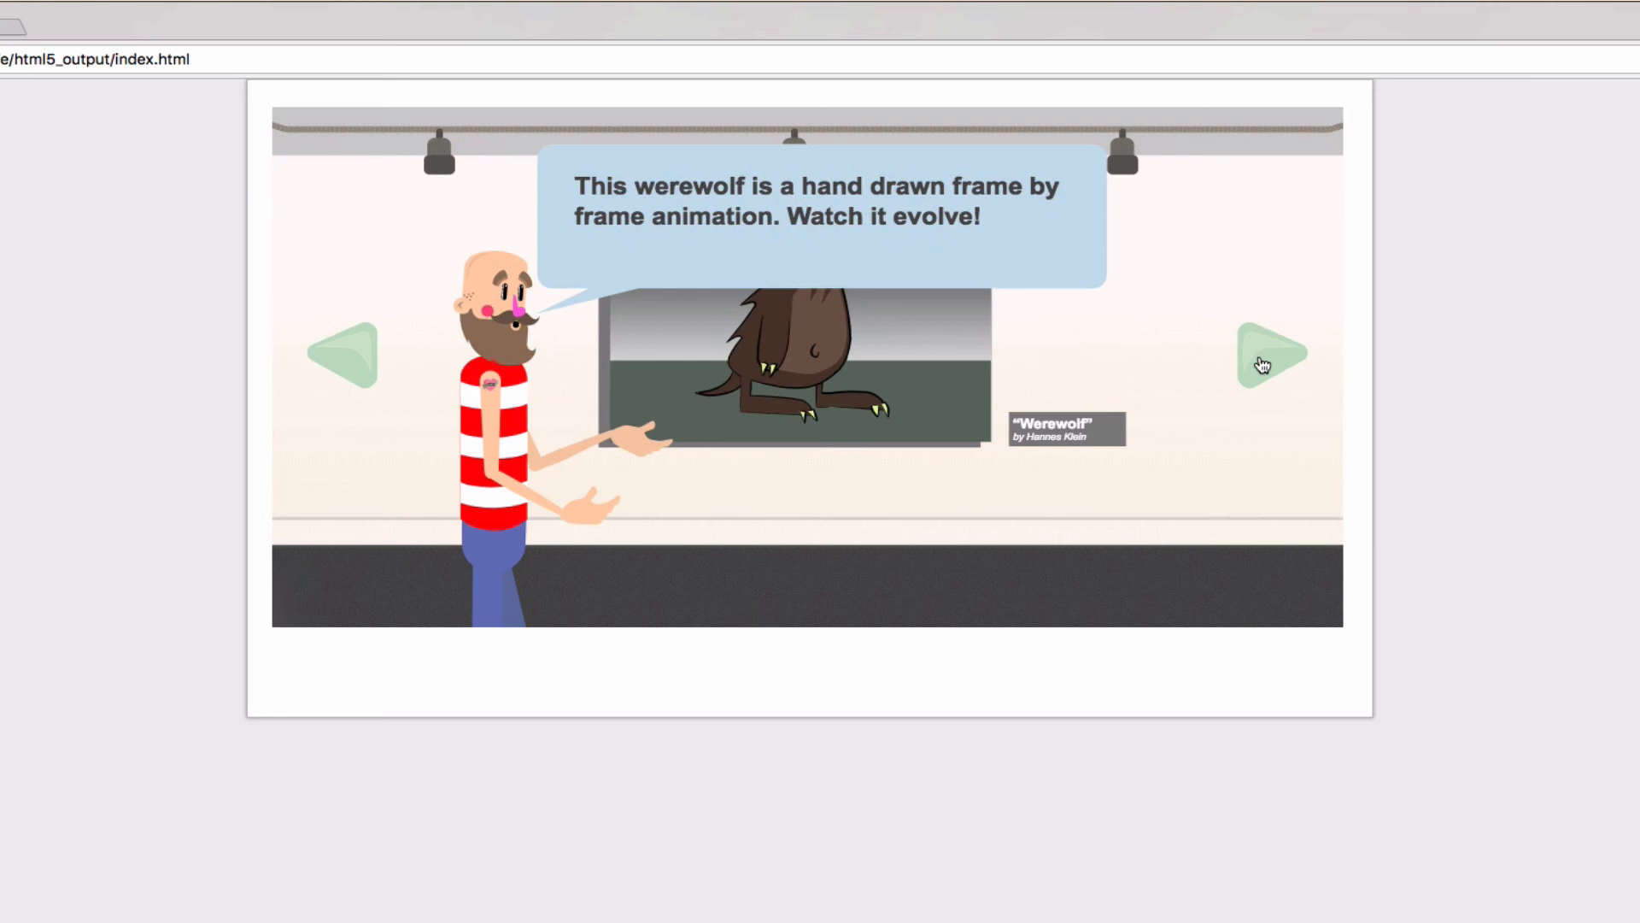
mouse_move(1200, 366)
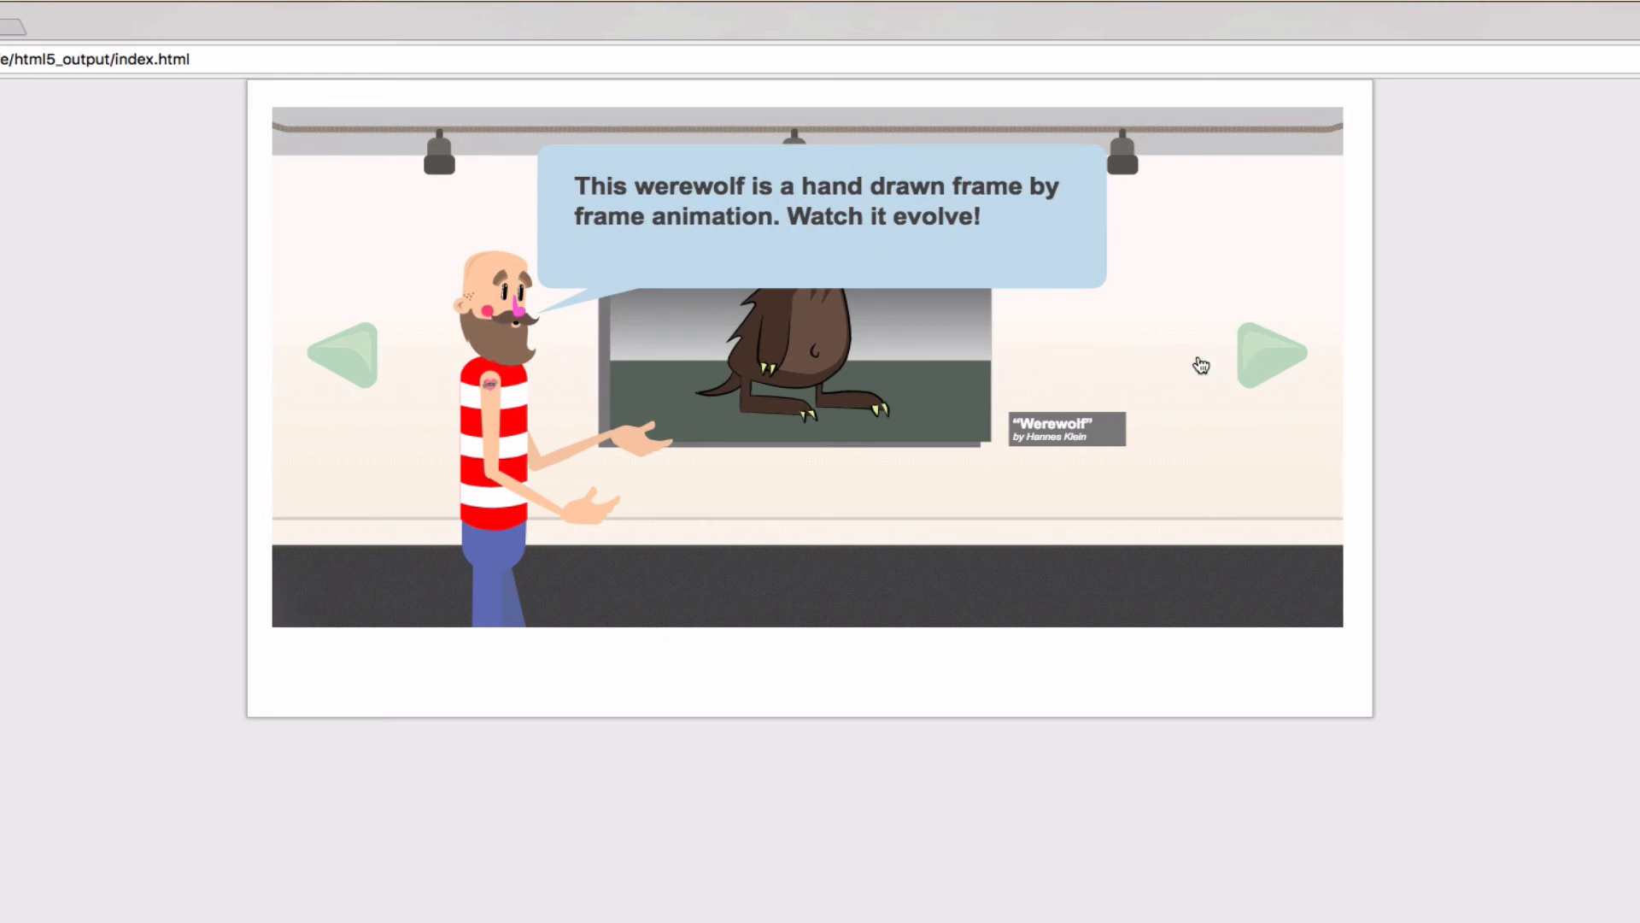